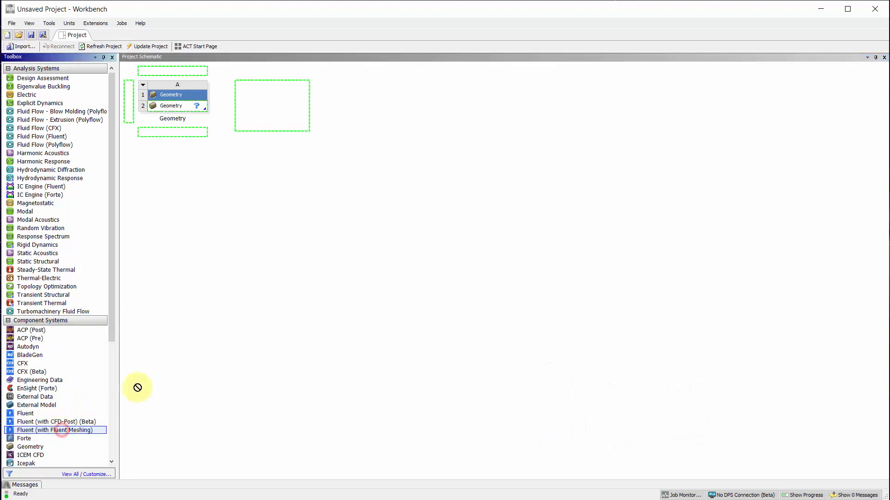
Connect Fluent with Fluent Meshing to the Geometry cell and import the car geometry file
left_click_drag(55, 430, 187, 108)
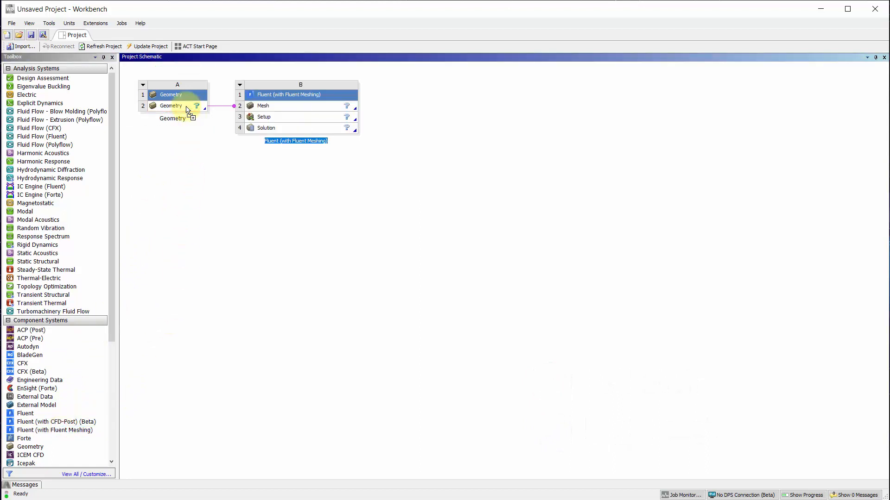
left_click(170, 107)
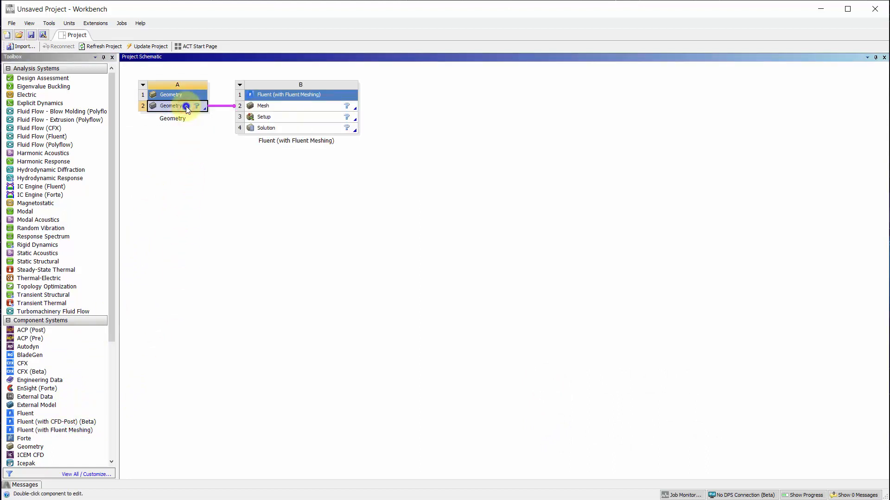
right_click(170, 106)
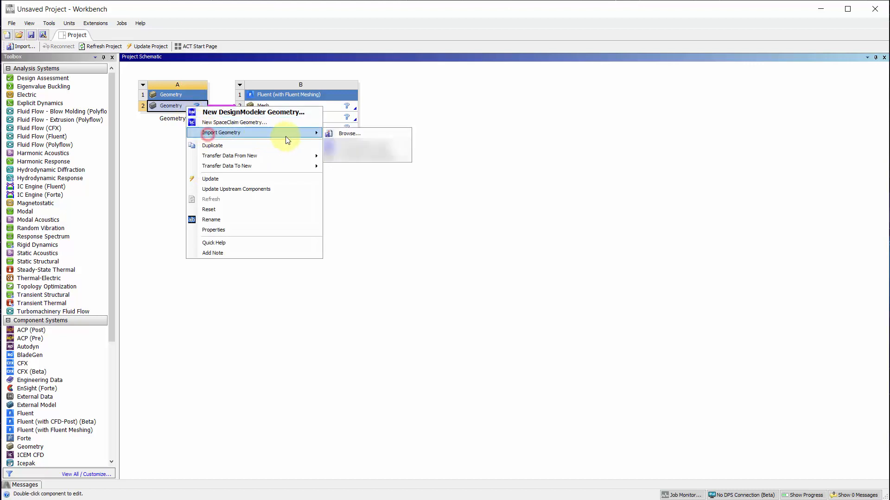
left_click(349, 134)
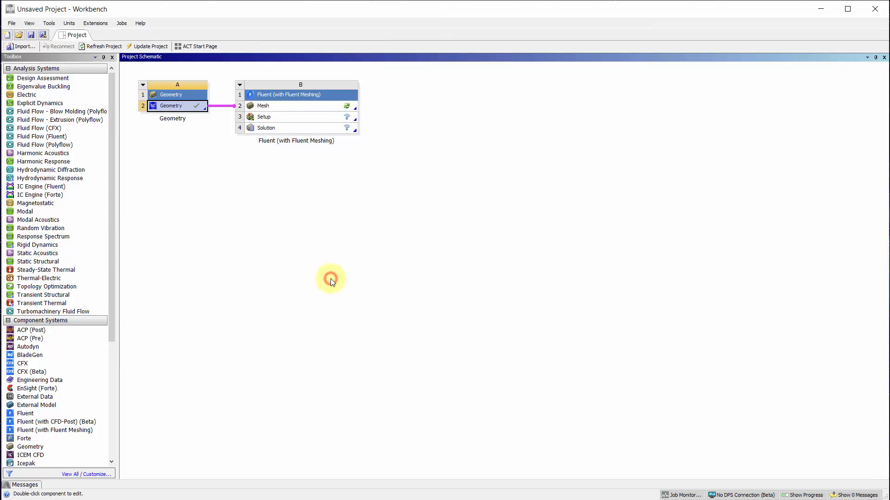
right_click(177, 105)
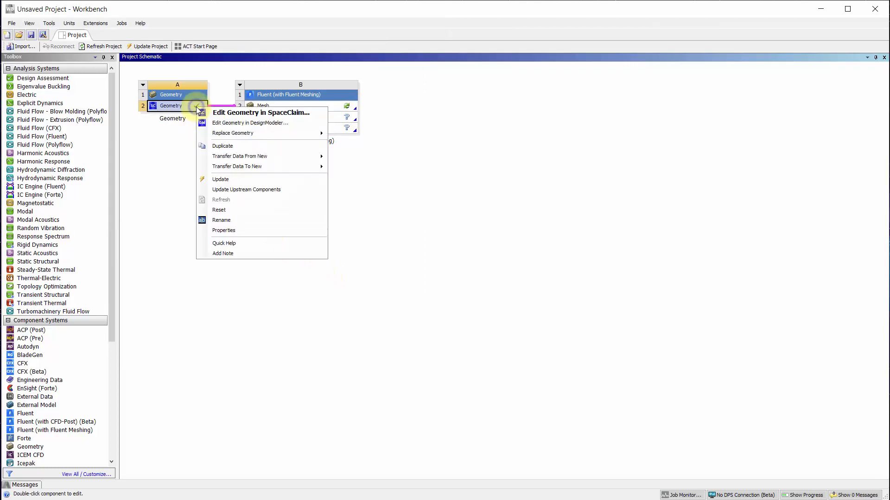
Open the FSAE car in SpaceClaim and create two planes from its coordinate system axes
left_click(261, 112)
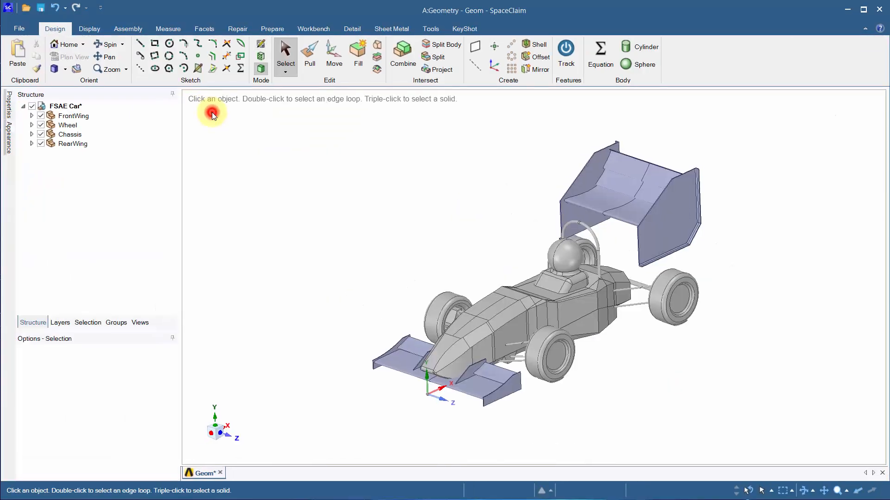
mouse_move(377, 422)
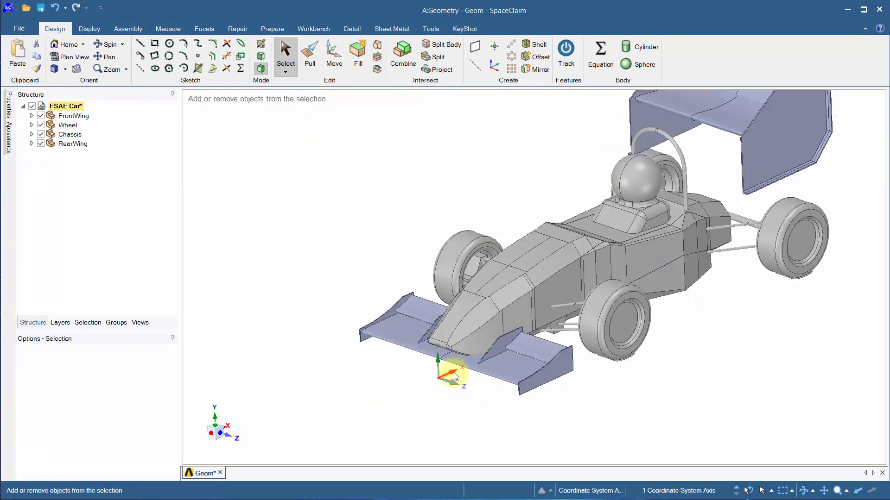
left_click(475, 46)
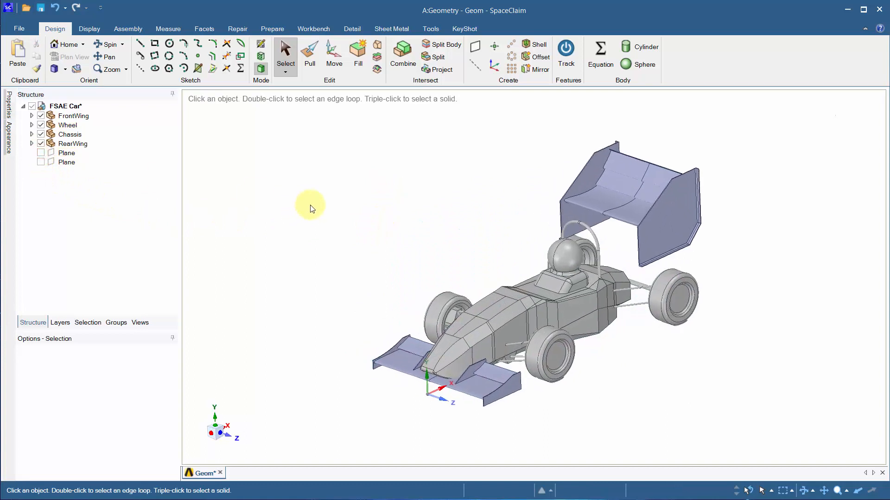
left_click(236, 29)
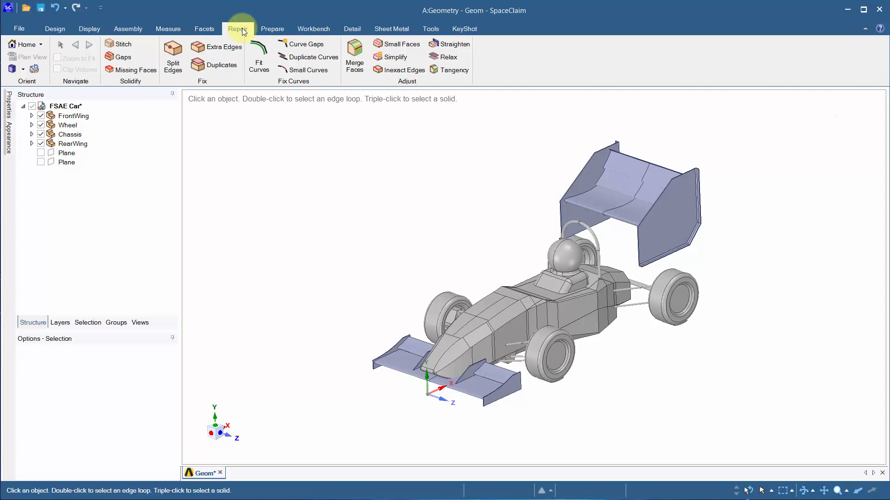
Create a box enclosure around the car with 9000 mm and 3000 mm clearances
left_click(272, 29)
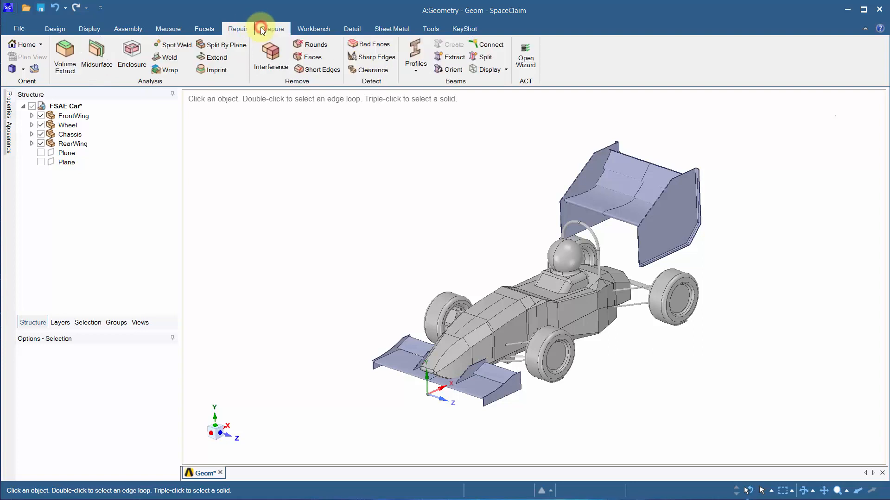
left_click(132, 56)
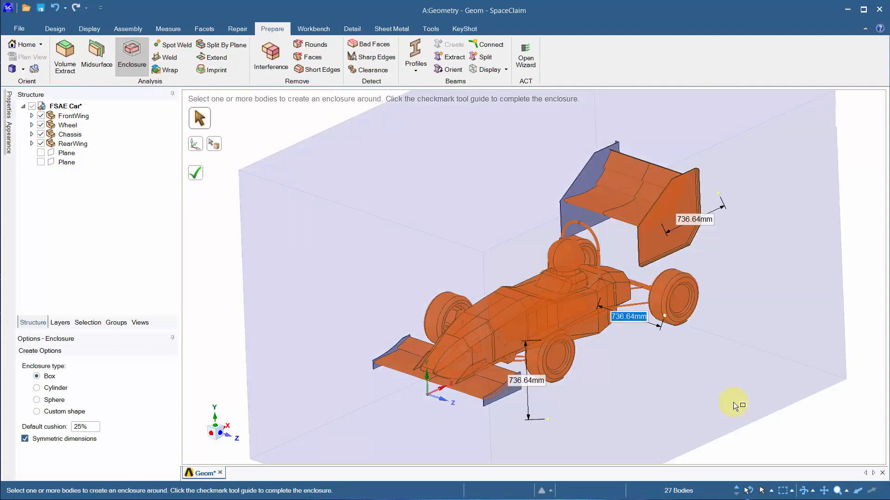
left_click(693, 220)
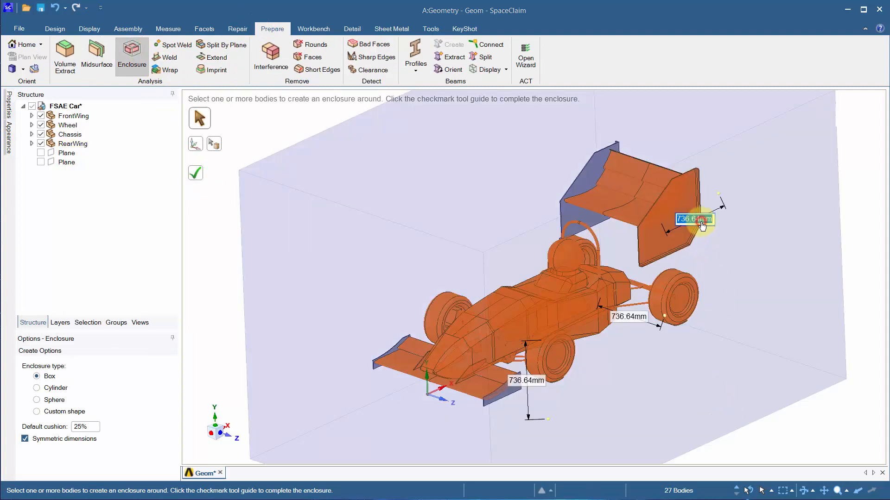
type("9000mm")
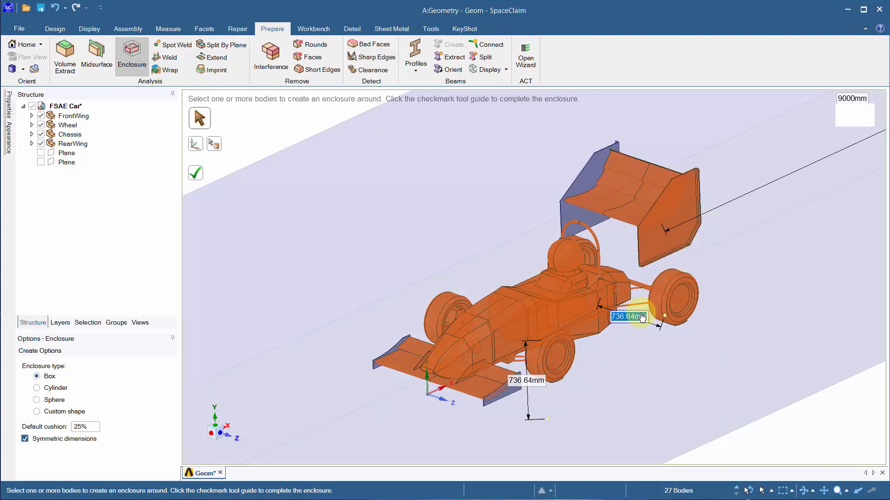
type("3000mm")
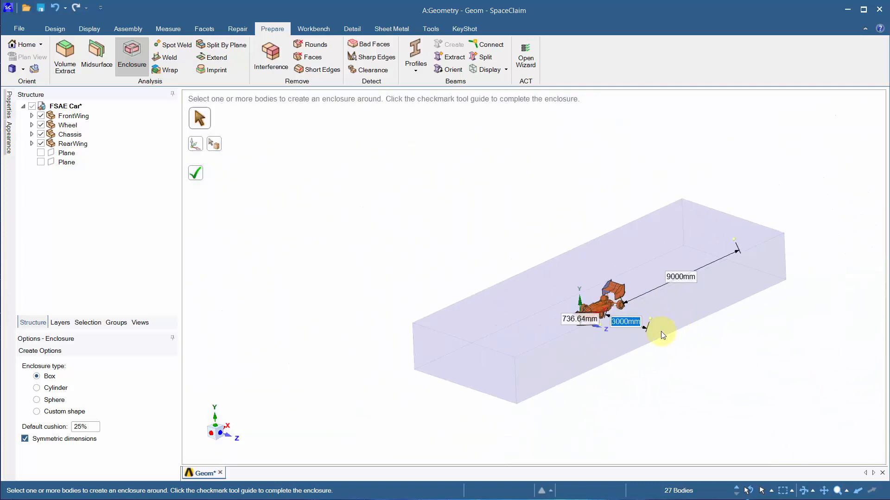
left_click(579, 319)
type("3000")
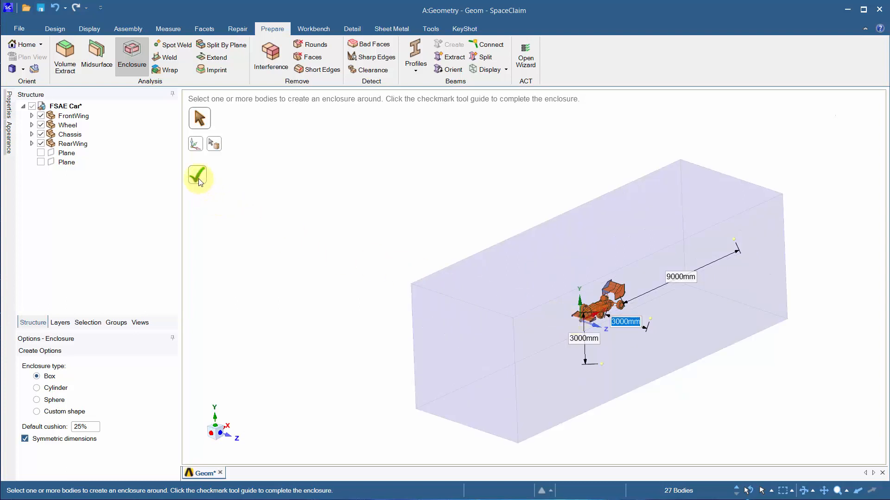
left_click(198, 177)
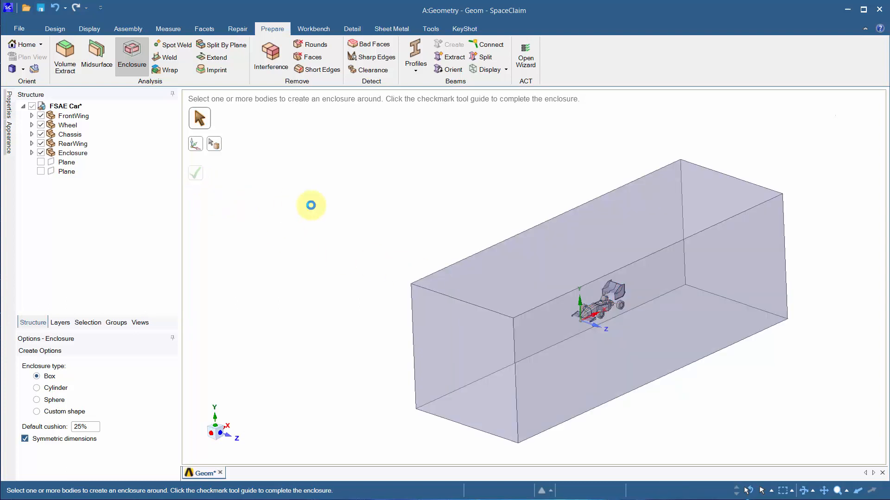
View along Z, show and select the second plane, and hide the enclosure
left_click(55, 28)
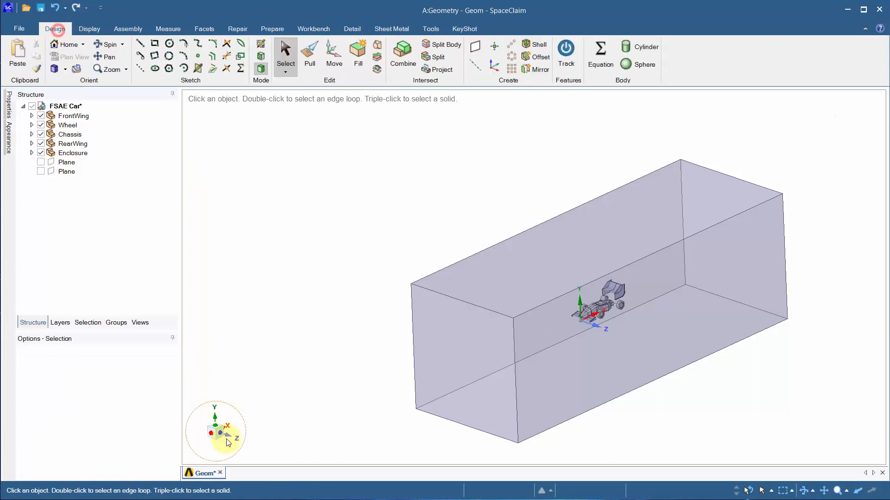
left_click(228, 425)
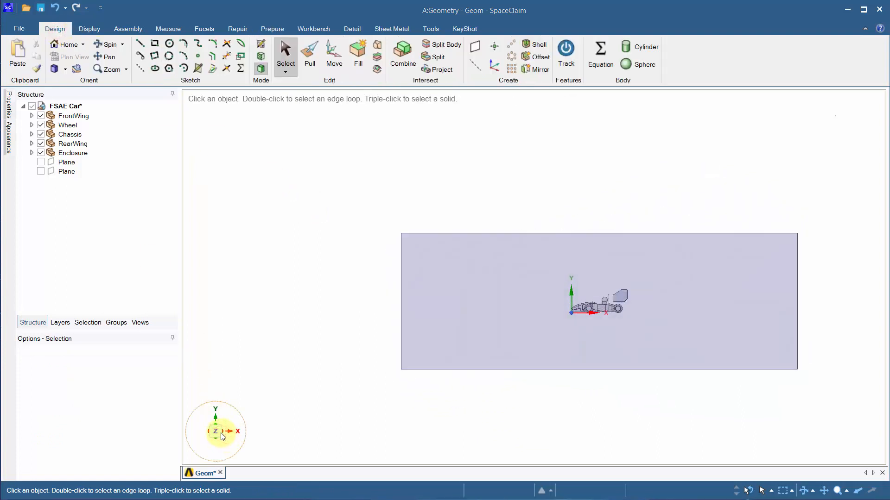
left_click(66, 172)
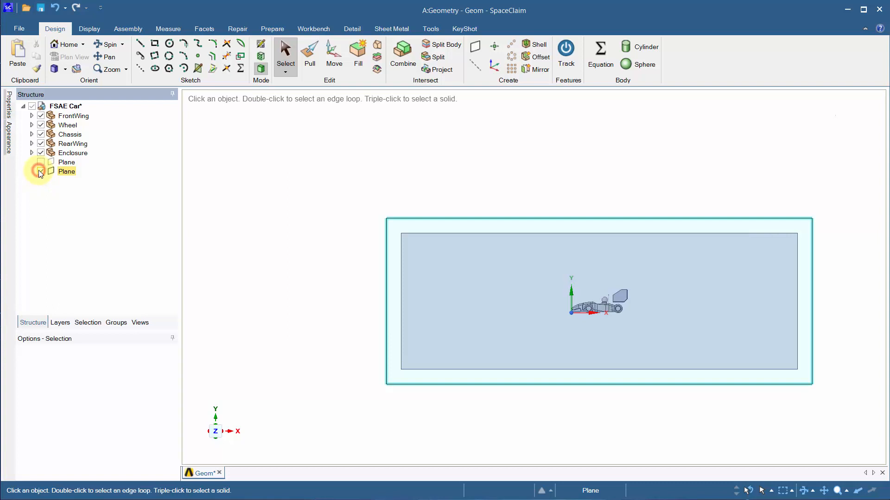
left_click(40, 162)
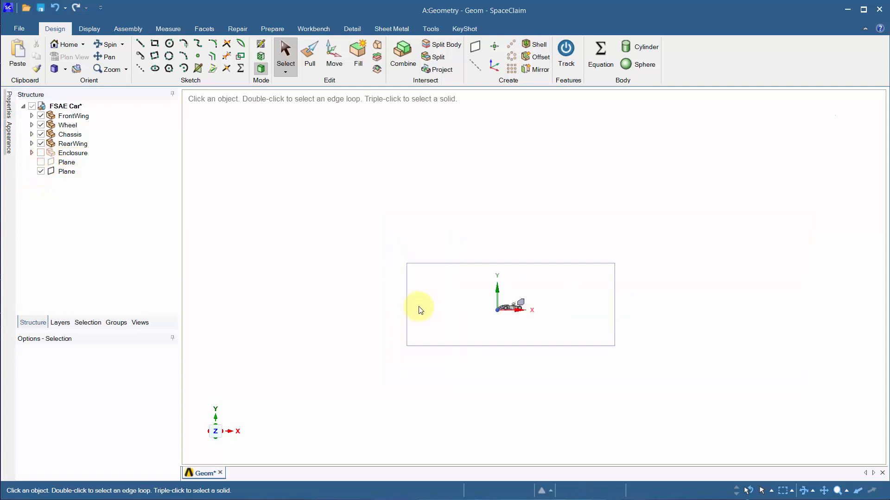
left_click(66, 172)
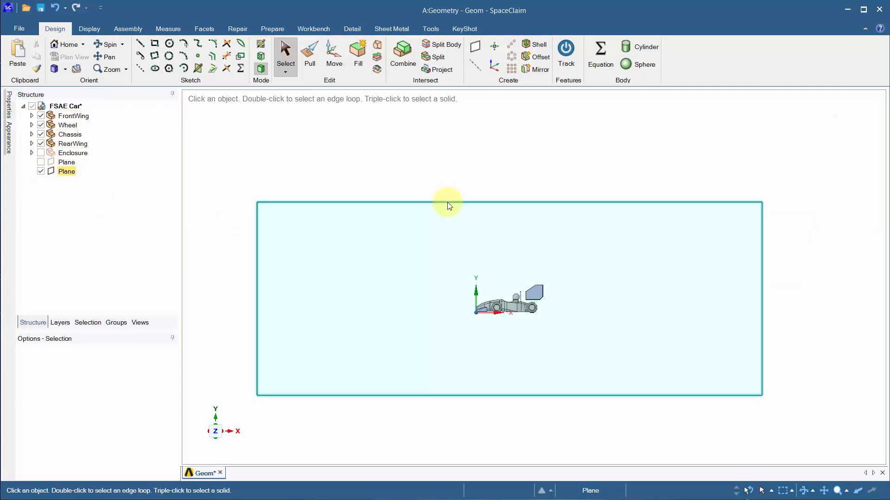
Sketch a rectangle around the car on the second plane and pull it 1500 mm into a block
left_click(448, 205)
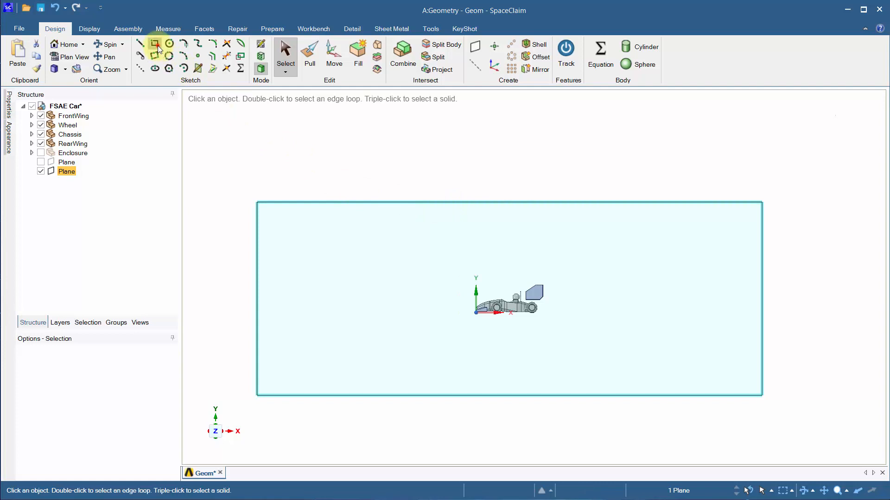
left_click(154, 44)
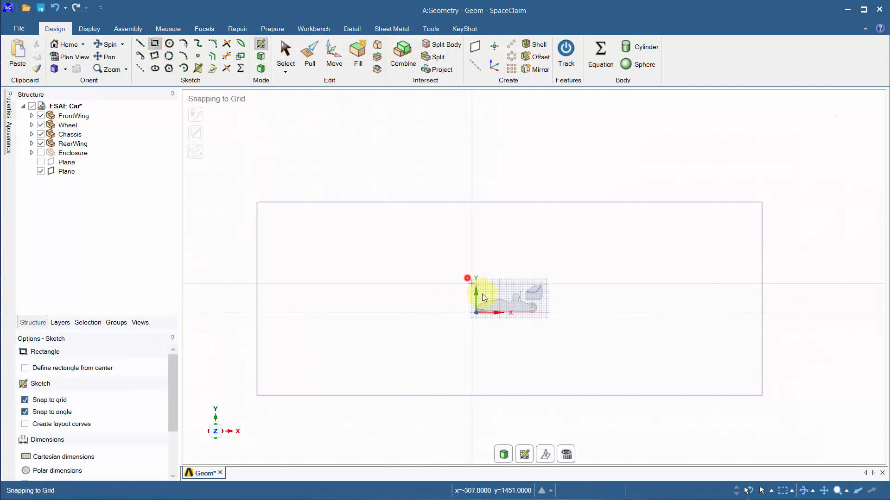
left_click_drag(468, 278, 553, 324)
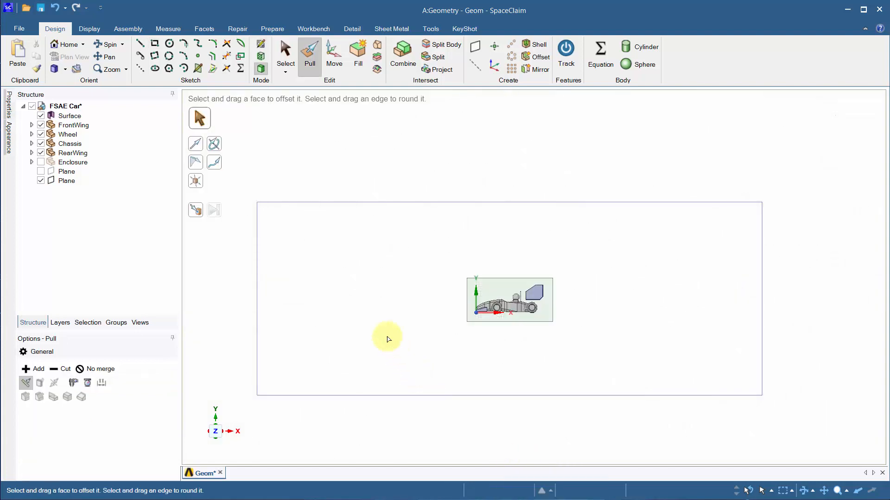
left_click_drag(389, 339, 308, 395)
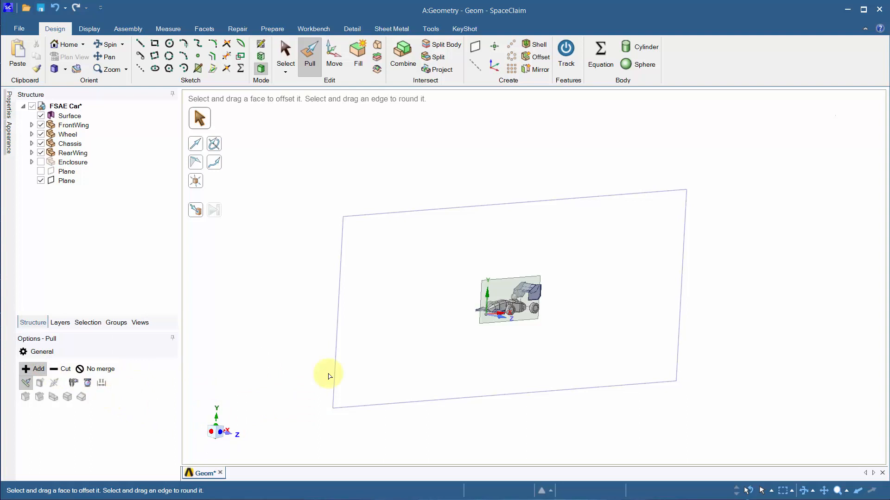
left_click(516, 286)
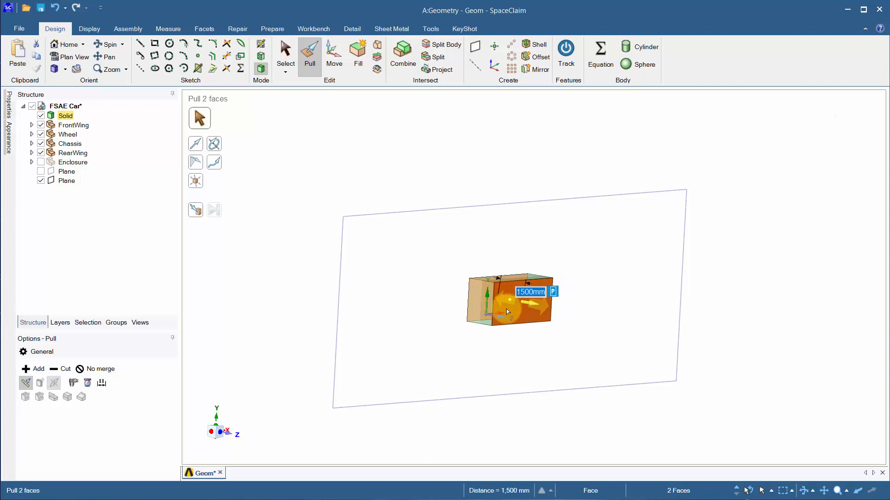
Copy the box body, rename the copy boi-2, and hide boi-1
right_click(65, 115)
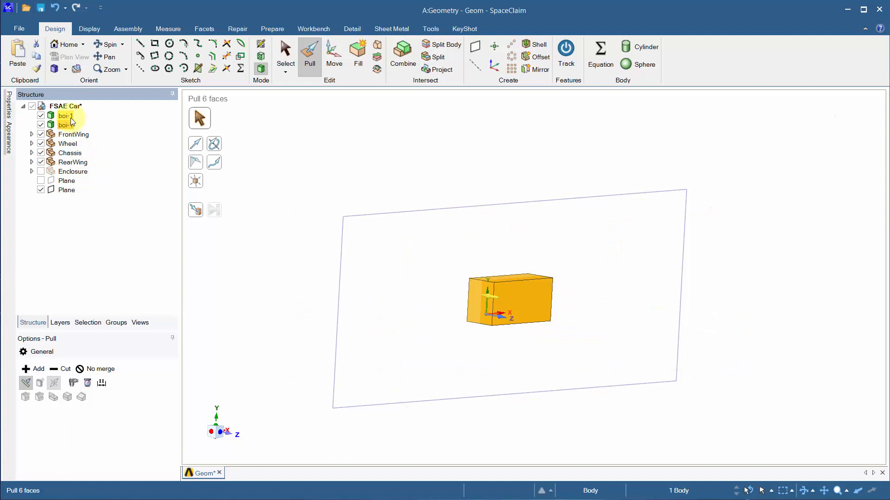
right_click(65, 124)
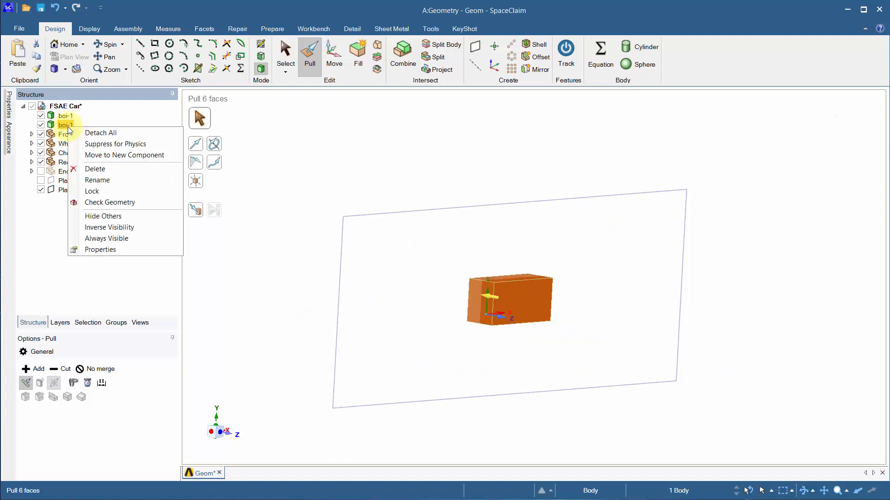
left_click(96, 179)
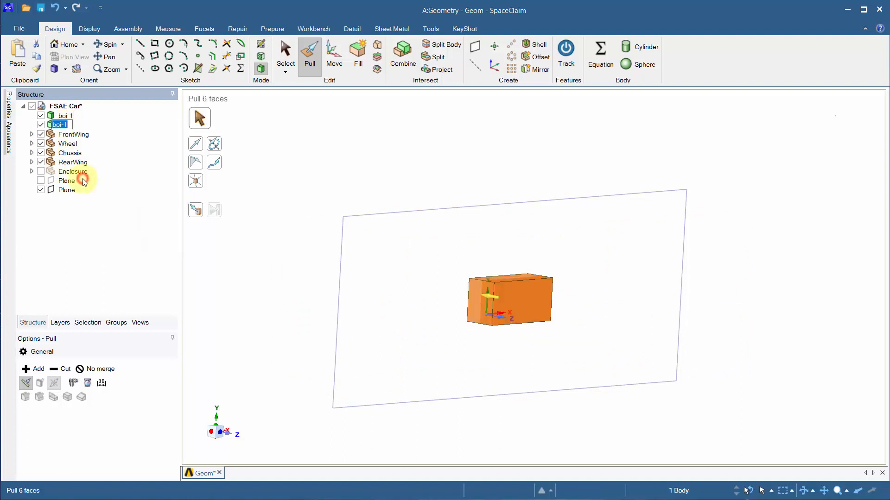
left_click(66, 180)
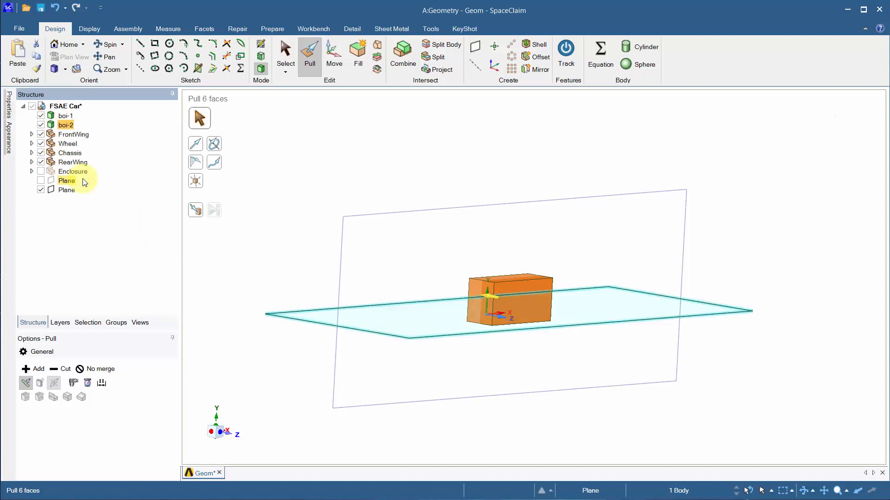
left_click(41, 180)
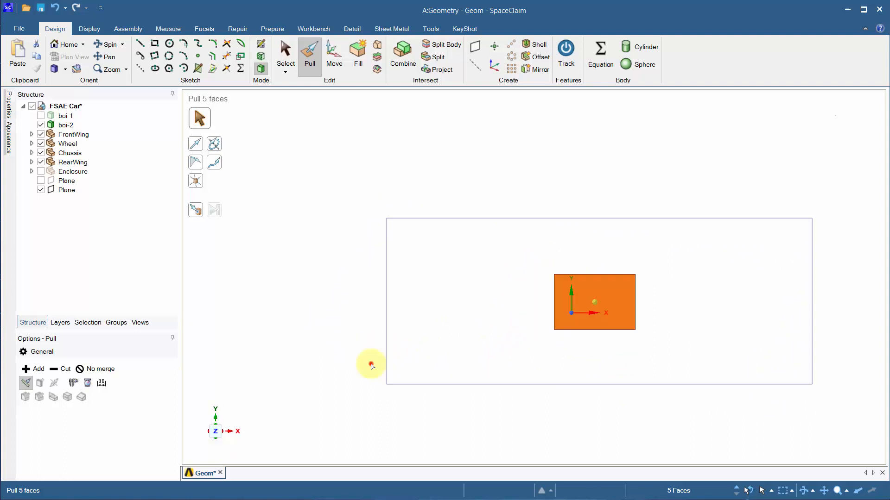
Stretch boi-2 along X nearly to the enclosure end around boi-1, checking against the enclosure
left_click(66, 180)
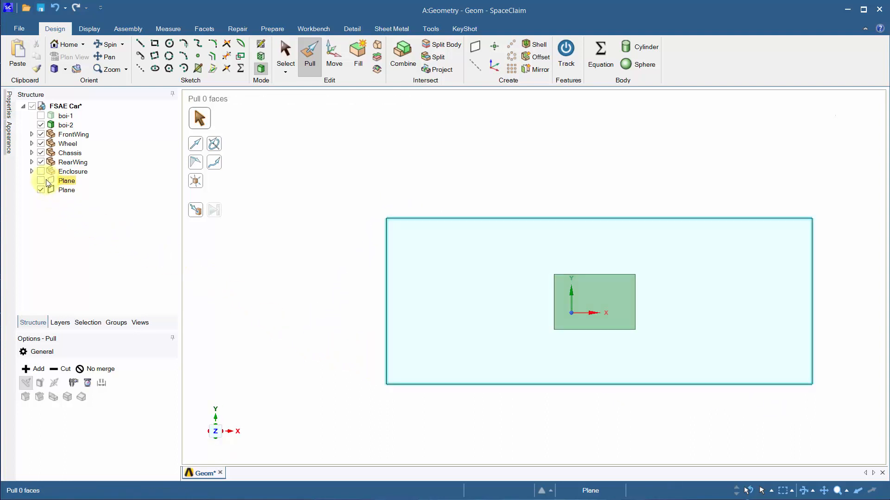
left_click(72, 171)
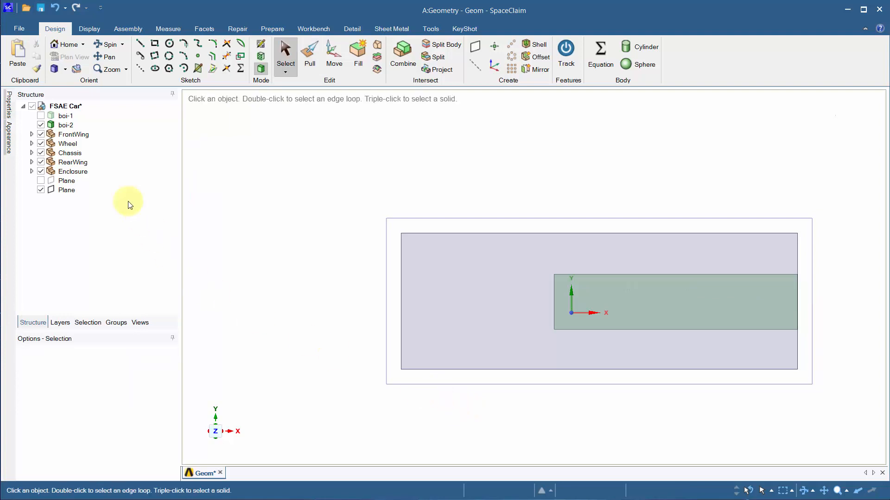
left_click(65, 116)
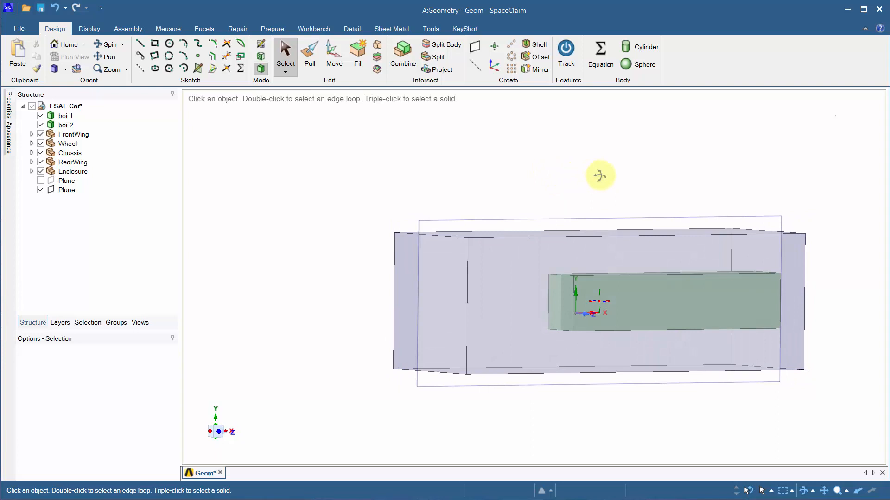
left_click_drag(599, 174, 267, 388)
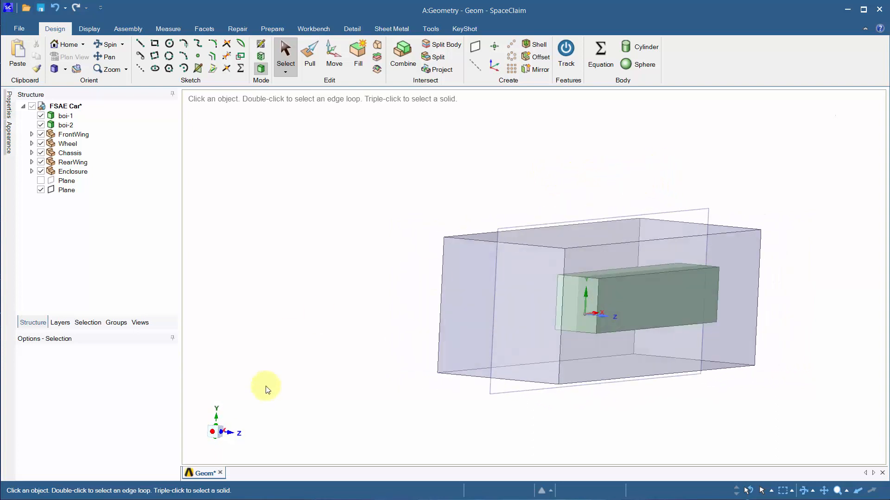
left_click(216, 433)
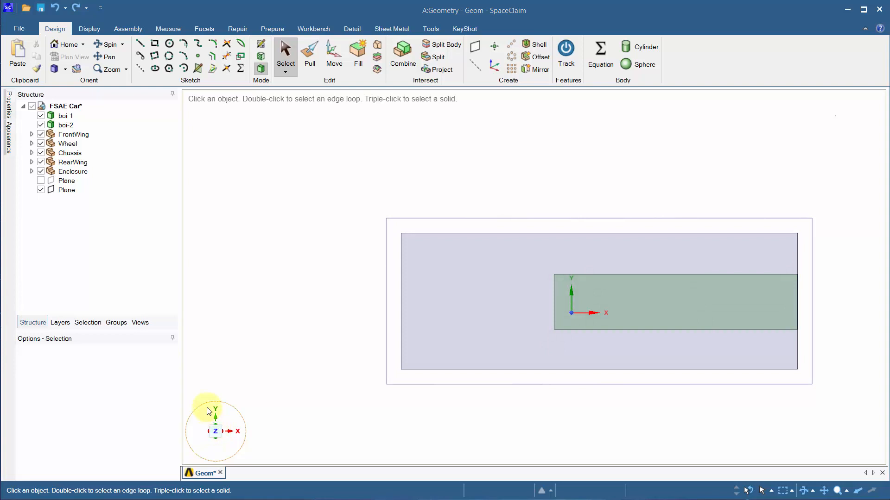
left_click(72, 171)
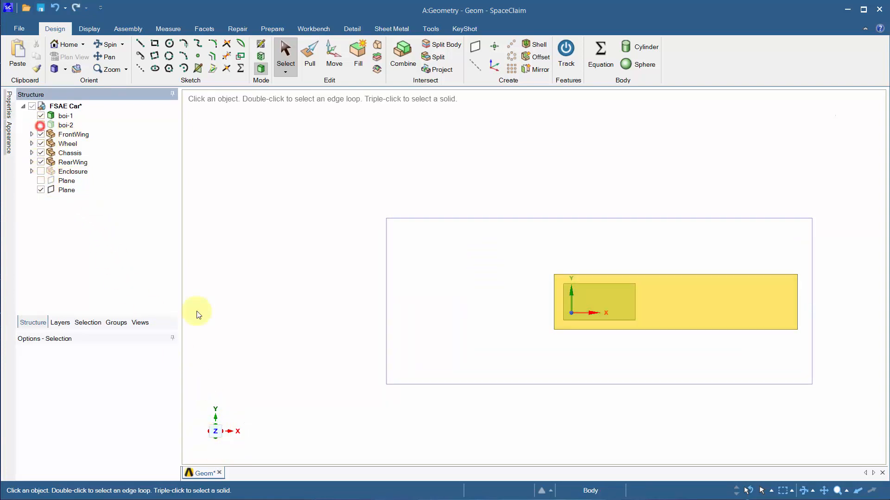
left_click(620, 303)
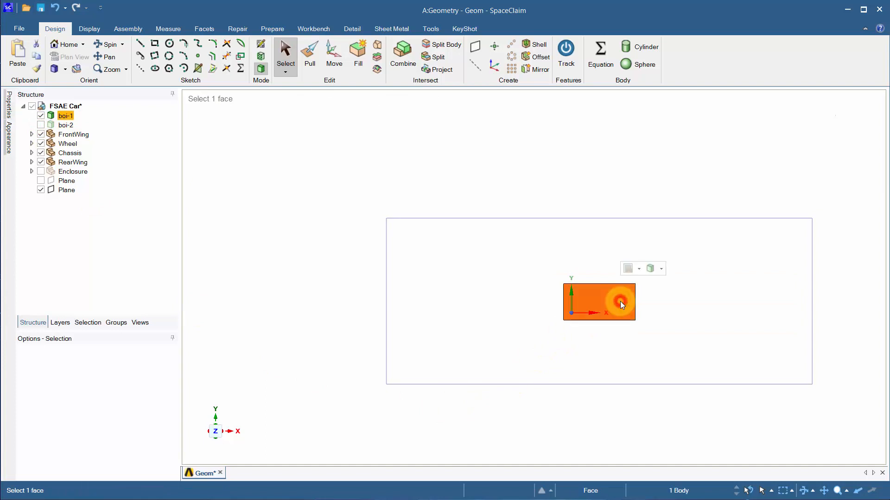
left_click(661, 268)
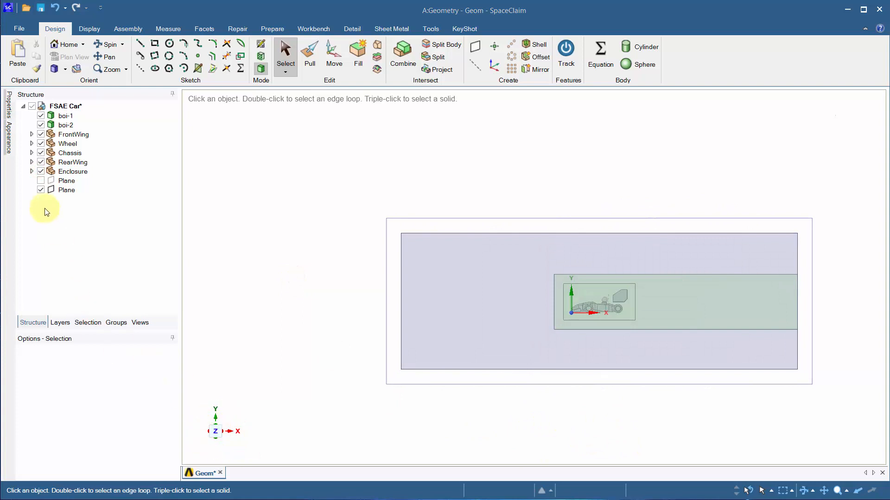
Show only the wheels and measure their origin offset: 914.3, 225.4402, 587.95 mm
left_click(70, 153)
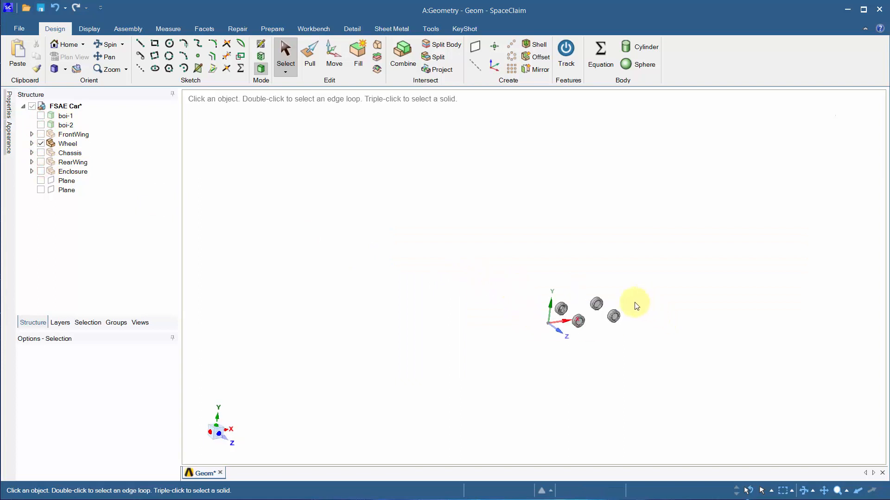
left_click(500, 332)
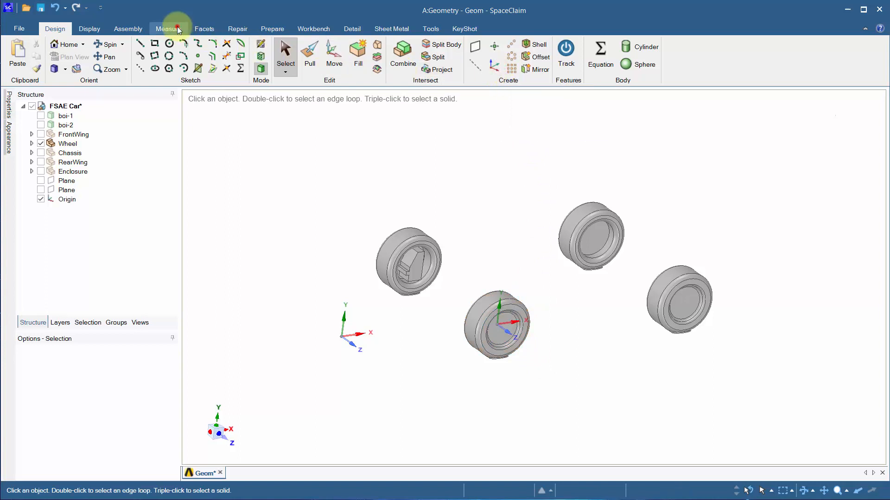
left_click(167, 29)
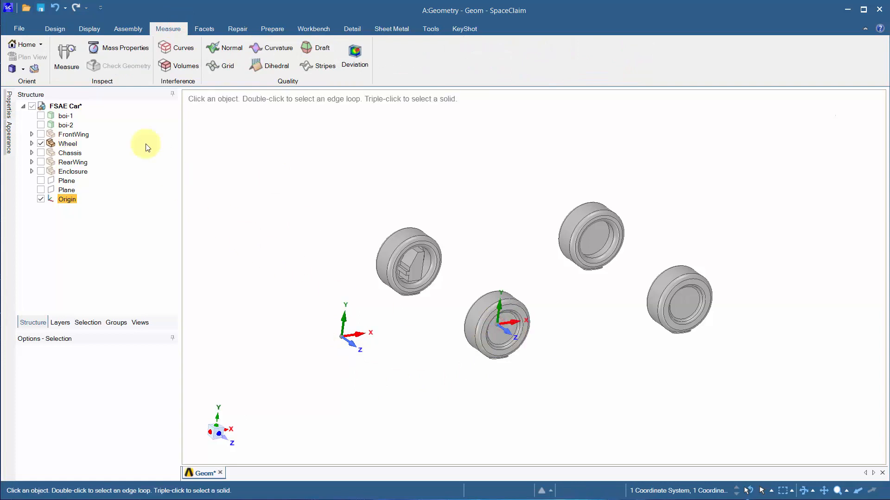
left_click(66, 55)
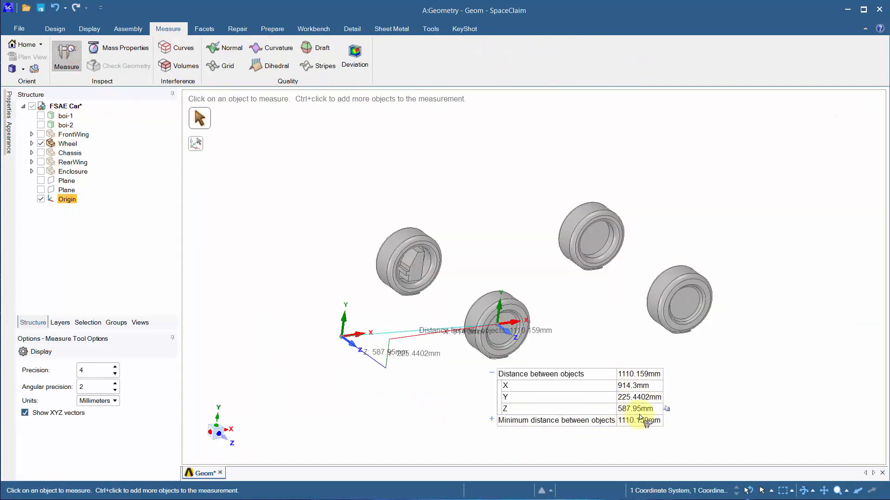
left_click(66, 199)
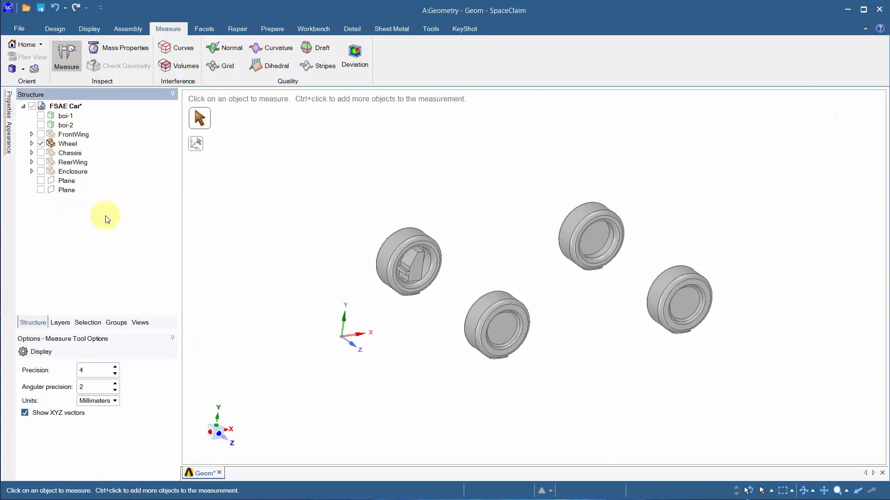
left_click(55, 28)
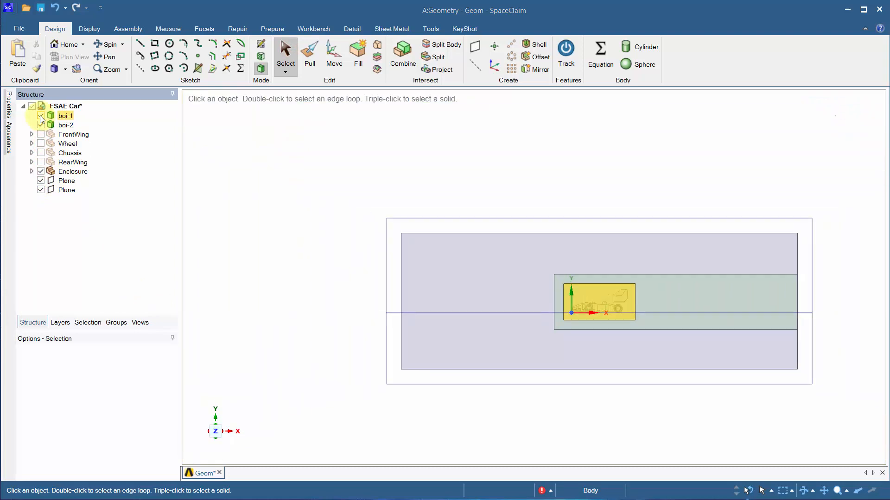
Split the enclosure with the vertical symmetry plane, delete one half, and hide the planes
left_click(446, 44)
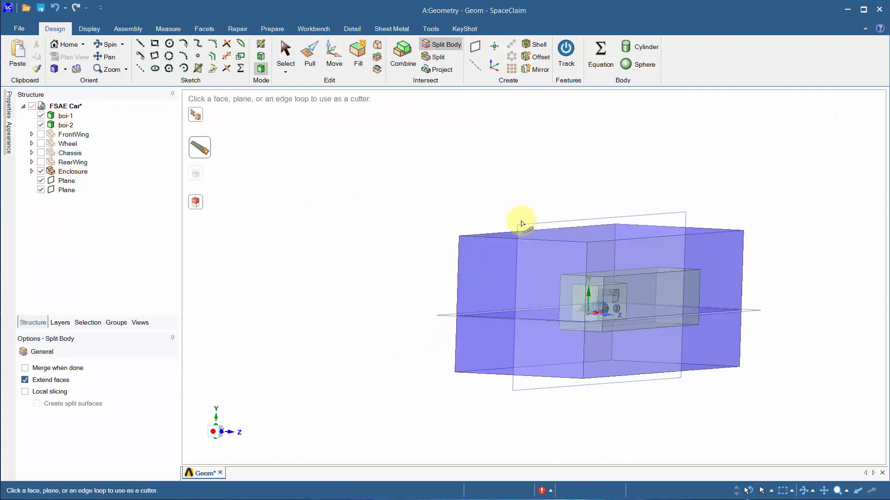
left_click(520, 222)
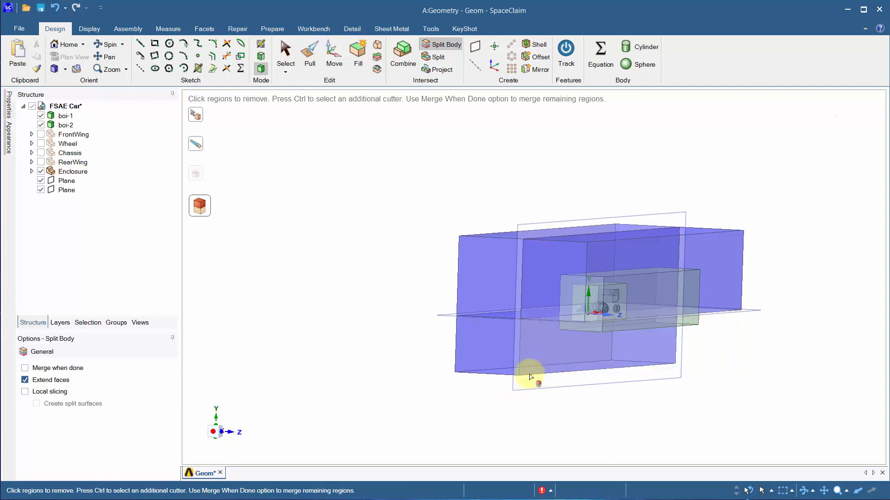
left_click(494, 282)
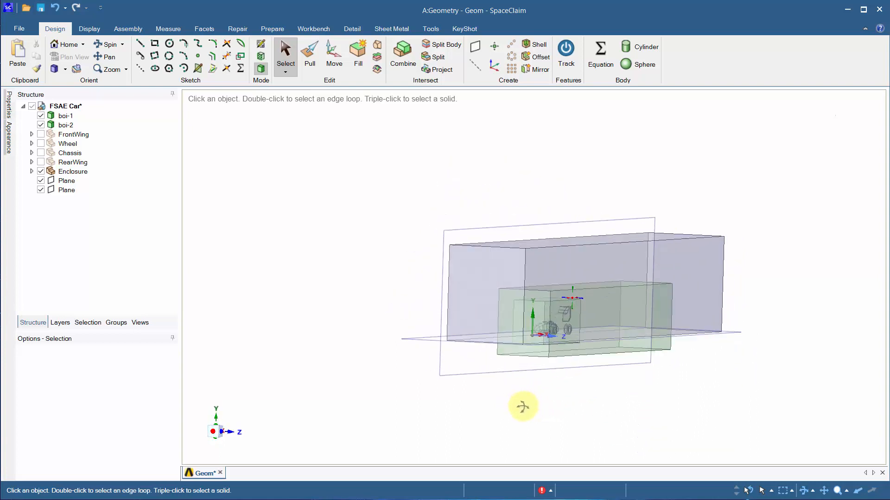
left_click(66, 190)
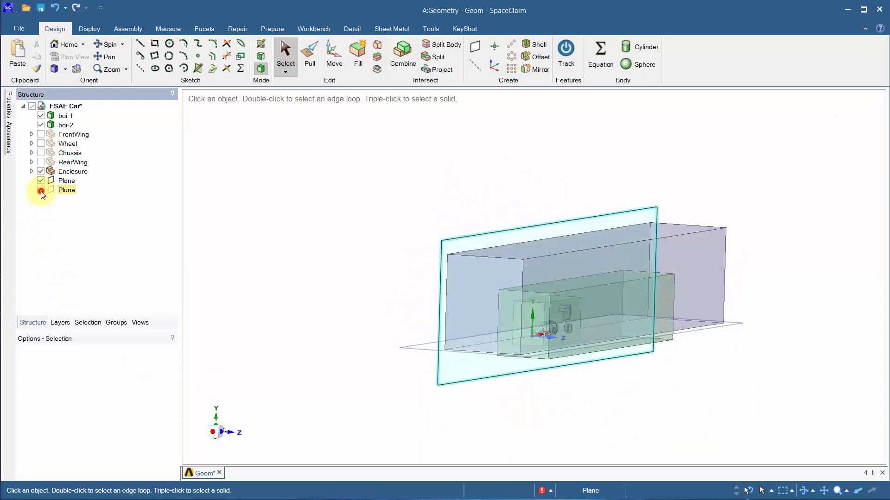
left_click(40, 190)
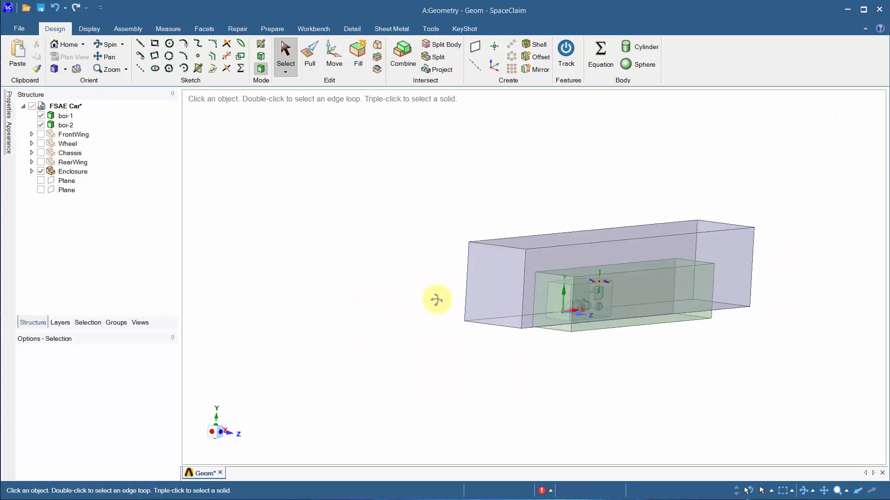
Create named selections for the enclosure faces: inlet, sky, outlet, symmetry and ground
left_click(499, 284)
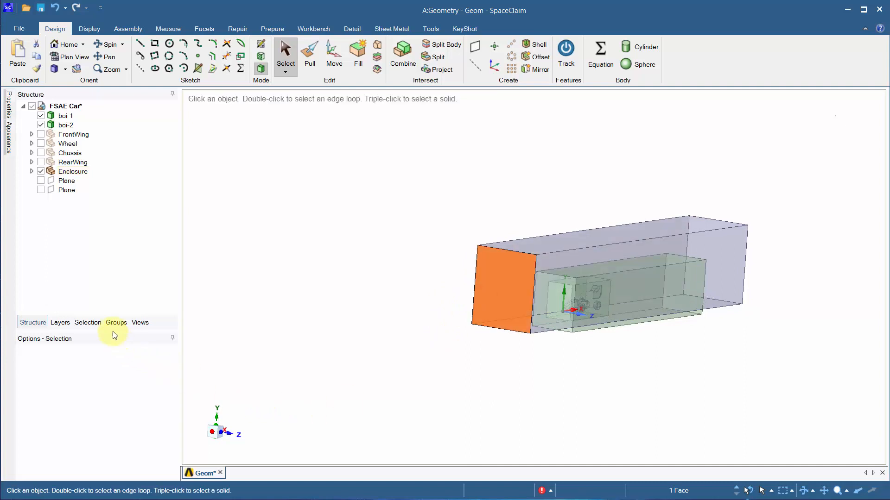
left_click(116, 323)
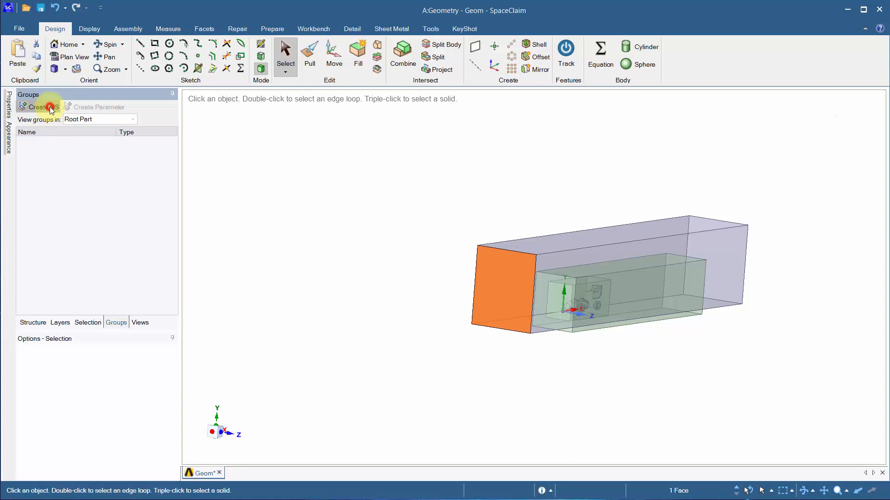
left_click(38, 107)
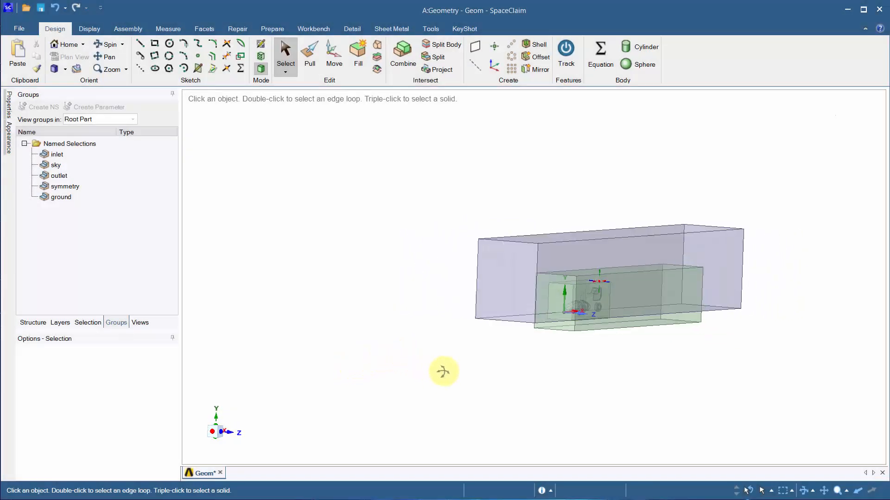
left_click_drag(444, 371, 420, 380)
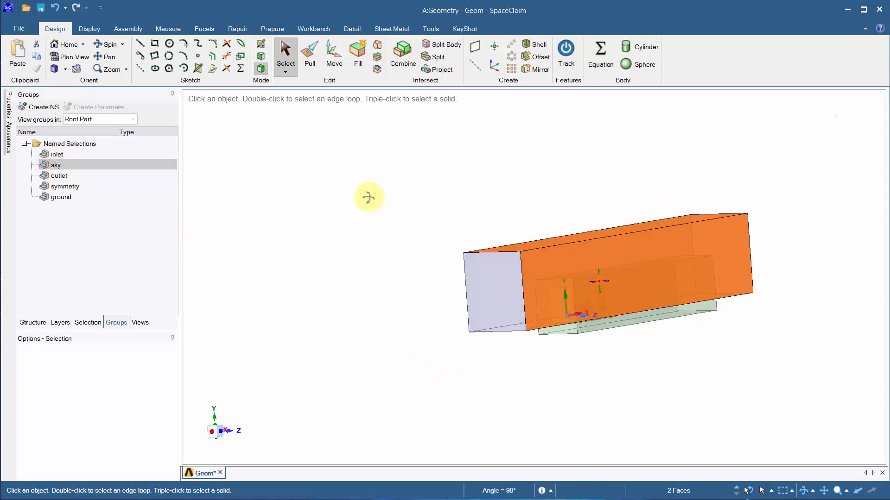
Verify the sky, outlet, symmetry and ground selections highlight the correct faces
left_click(58, 175)
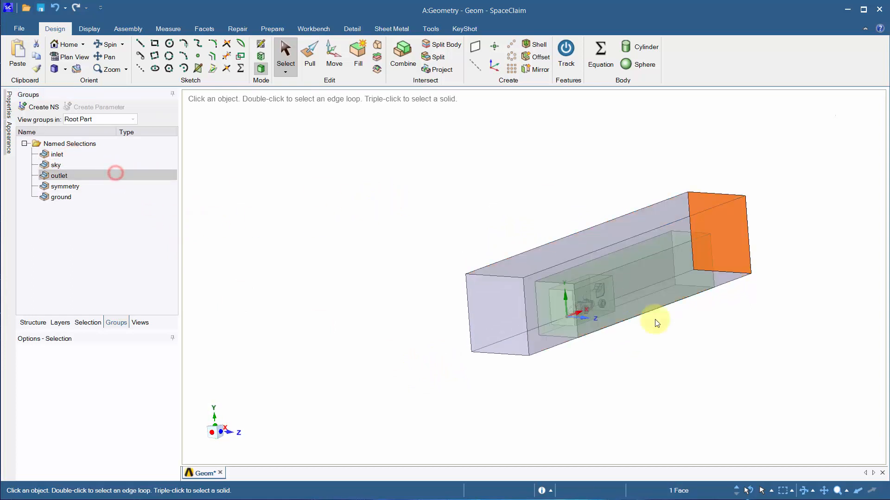
left_click(65, 186)
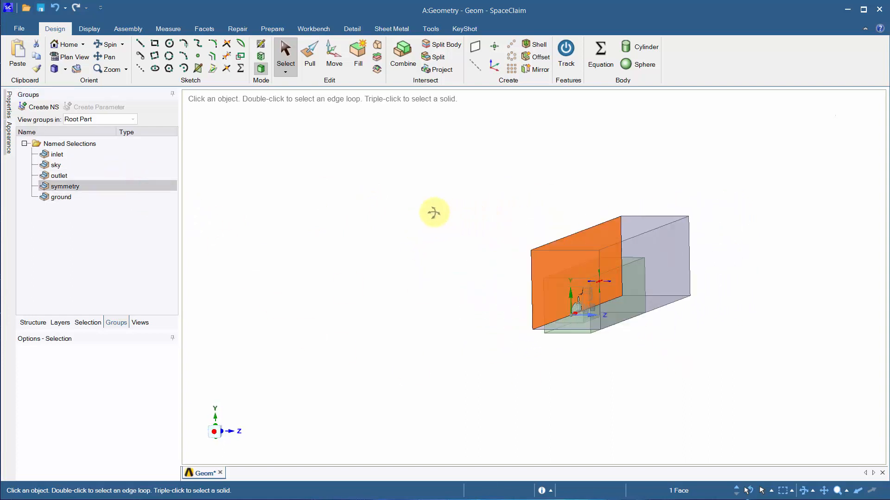
left_click(61, 197)
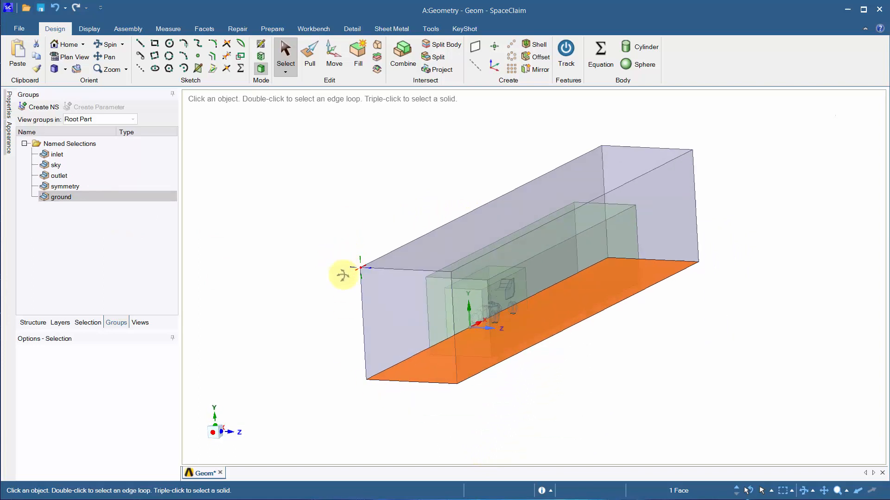
left_click(56, 154)
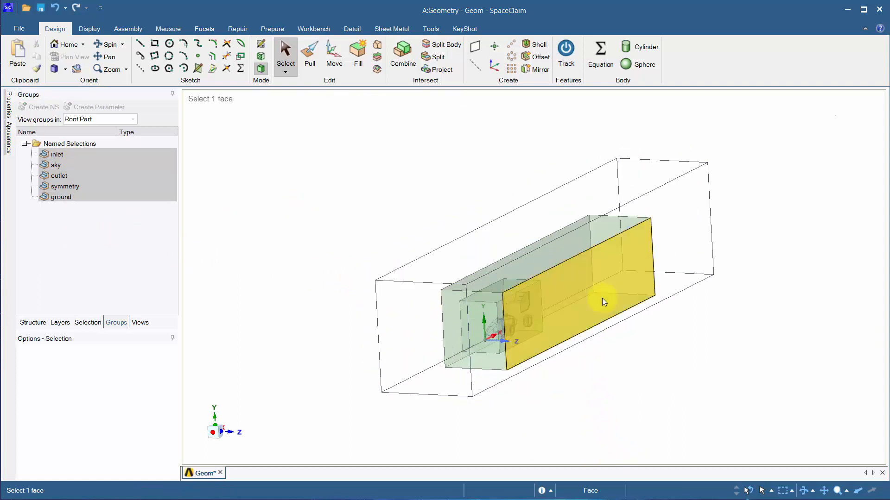
Name the larger box boi-farfield and the smaller box boi-nearfield as named selections
left_click(603, 302)
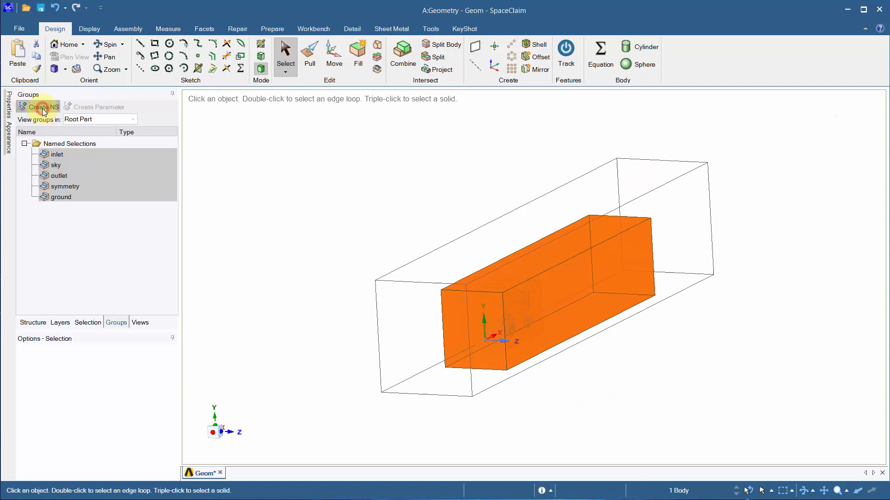
left_click(38, 106)
type("boi-farfield")
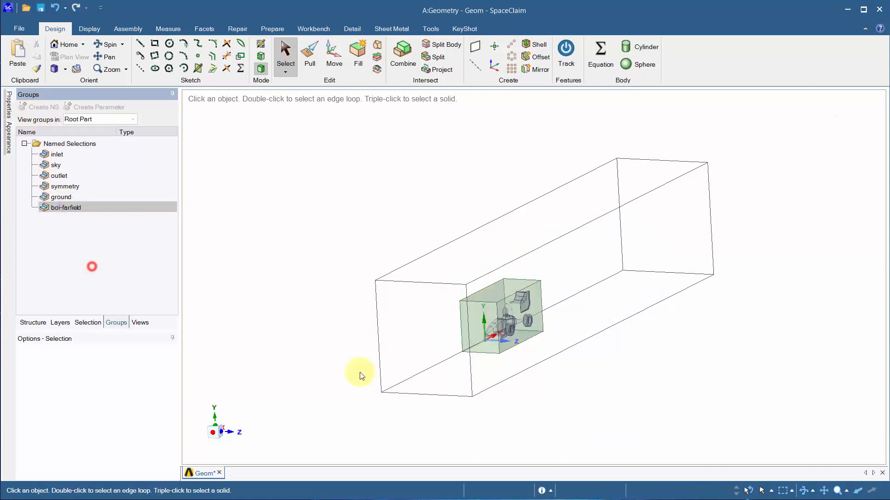
left_click(525, 338)
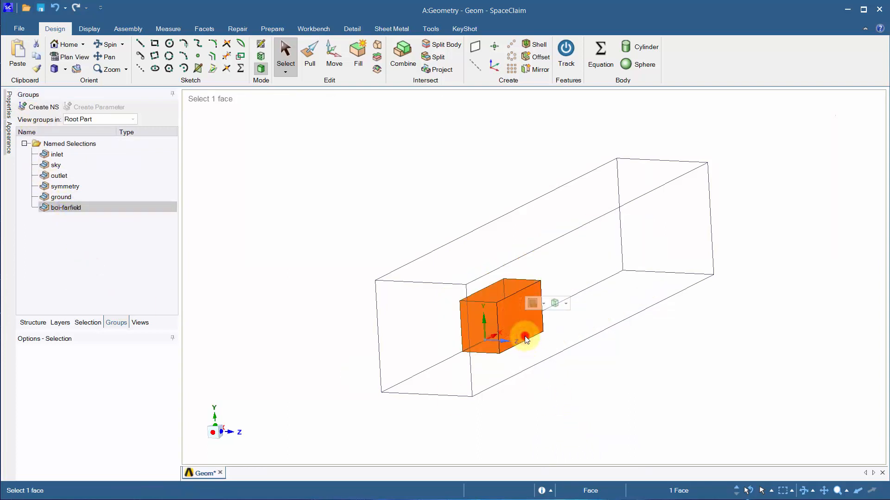
left_click(39, 106)
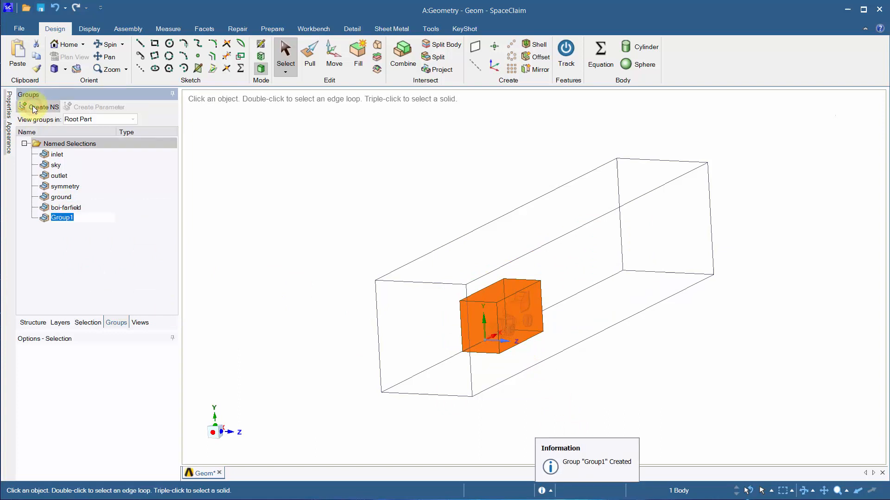
type("boi-near")
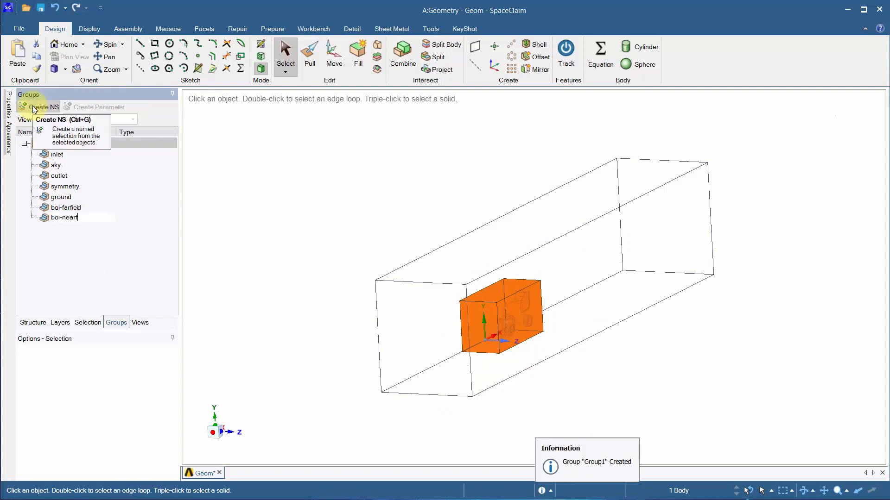
type("field")
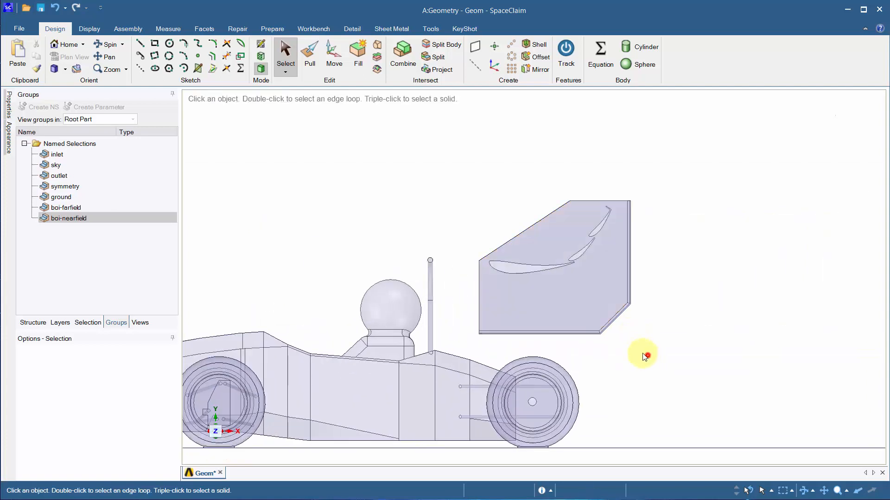
Create the 'rearwing' named selection, then check the rearwing, wheelradii and rods groups
left_click(553, 267)
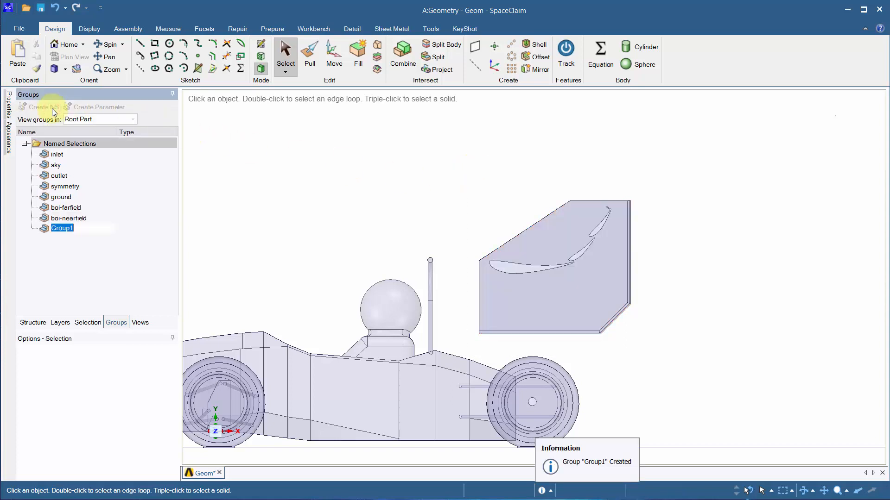
type("rearwing")
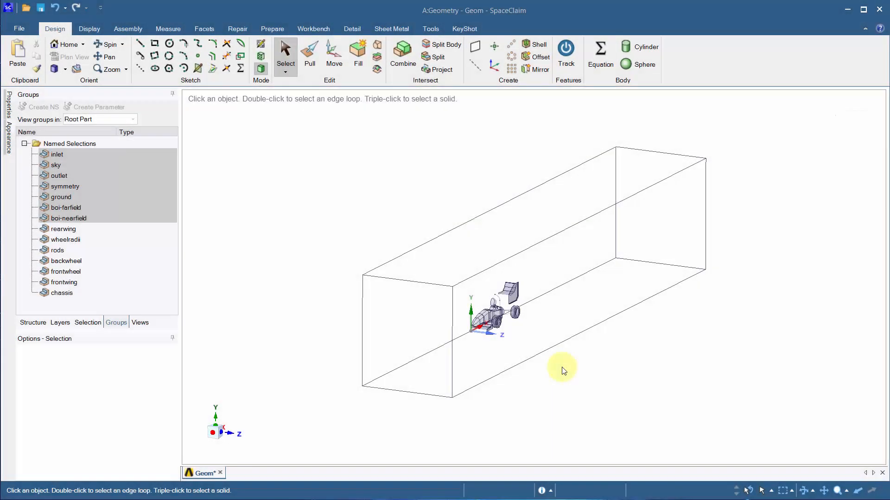
left_click(63, 229)
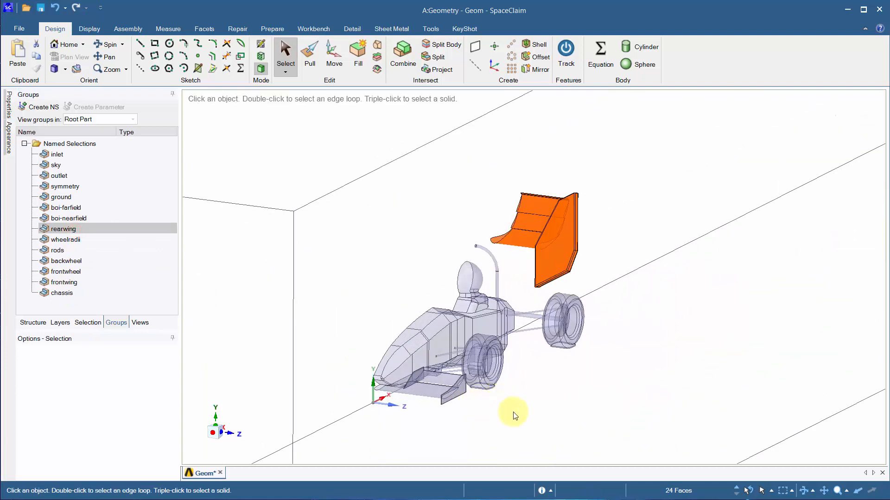
left_click(66, 239)
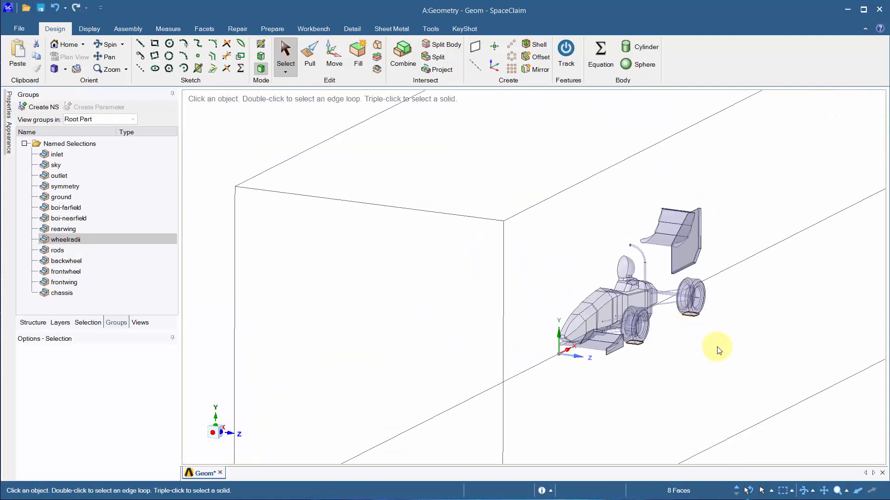
left_click(56, 250)
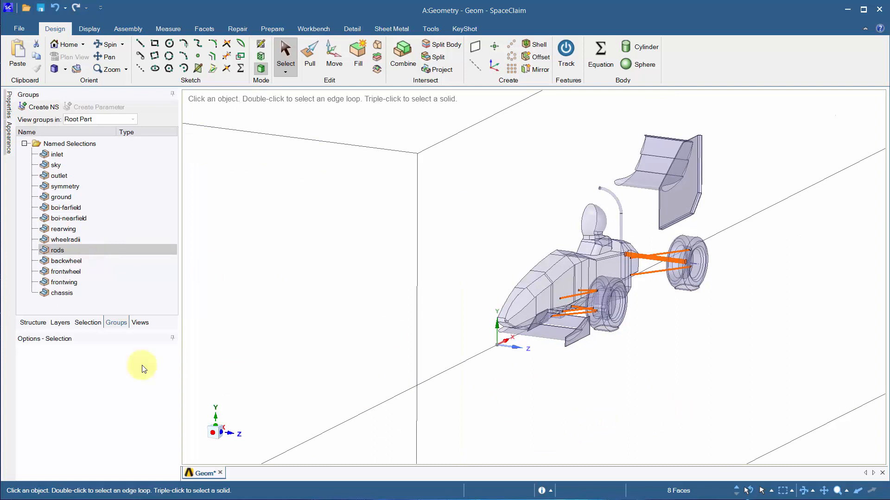
Verify the backwheel, frontwheel, frontwing and chassis groups, then open the viewport's visibility options
left_click(66, 260)
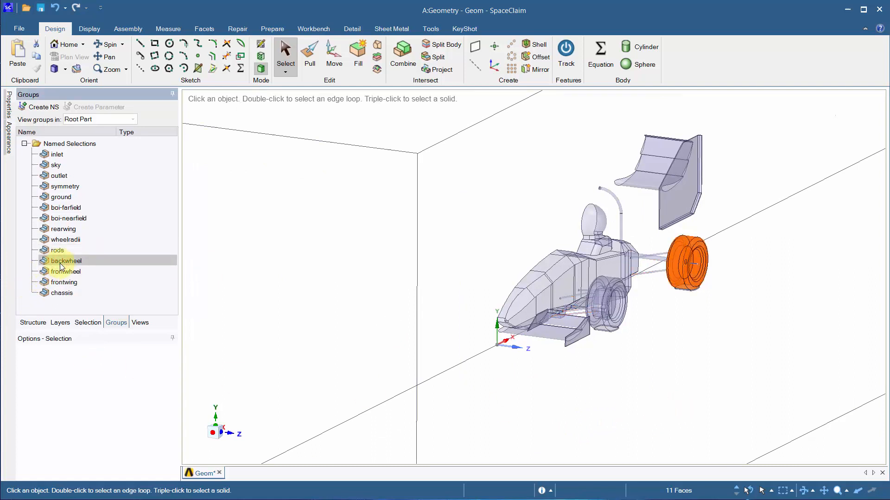
left_click(63, 271)
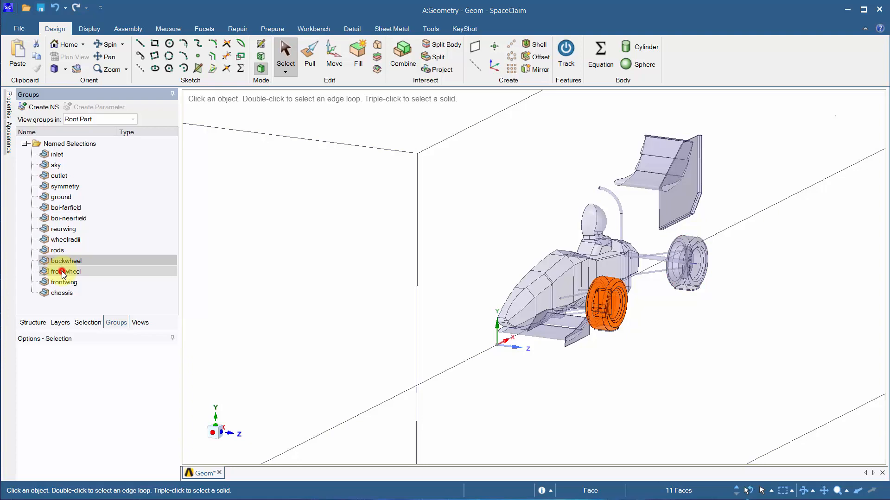
left_click(65, 271)
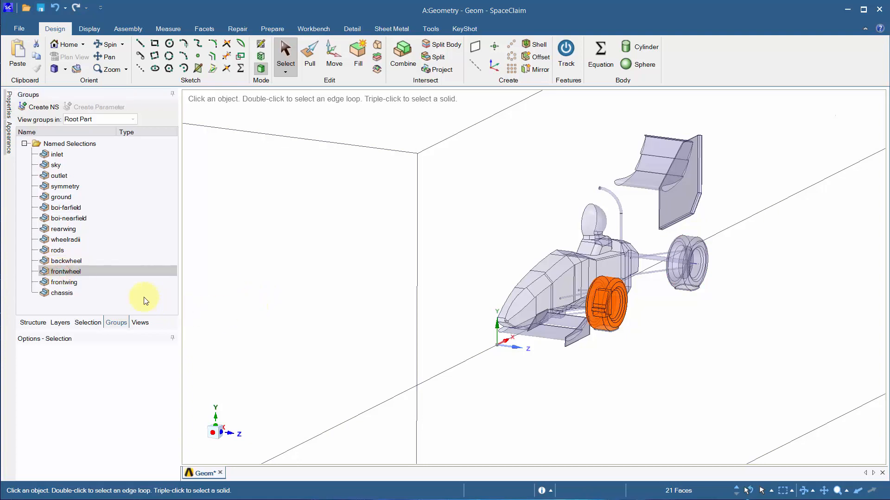
left_click(63, 282)
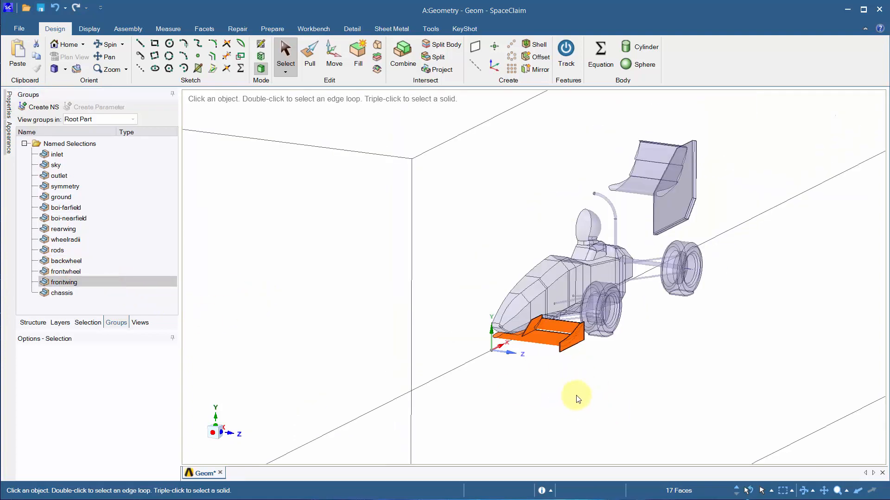
left_click(61, 292)
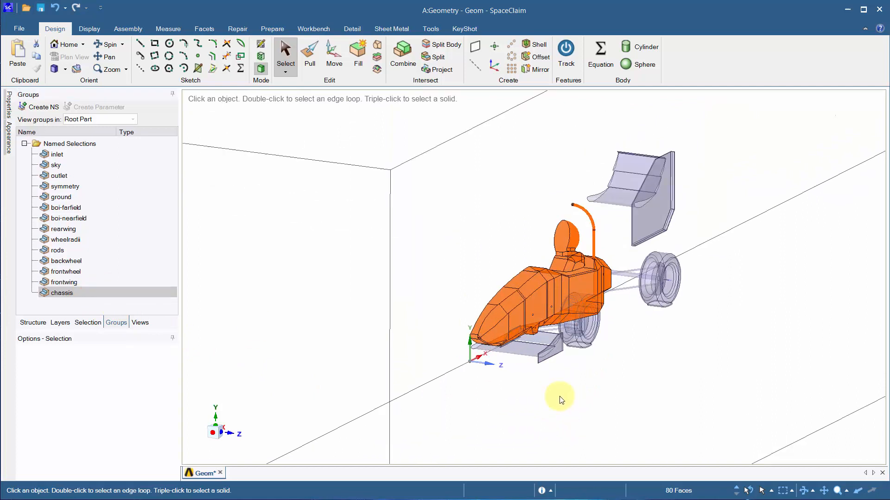
mouse_move(325, 353)
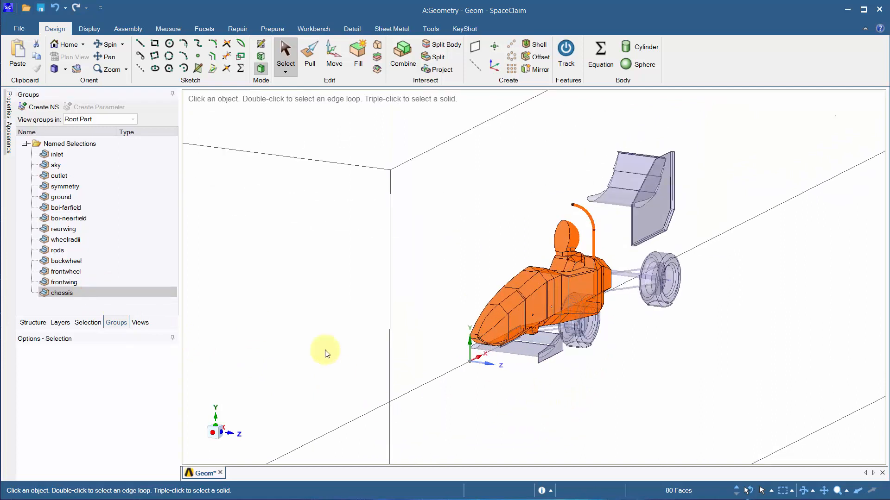
right_click(325, 352)
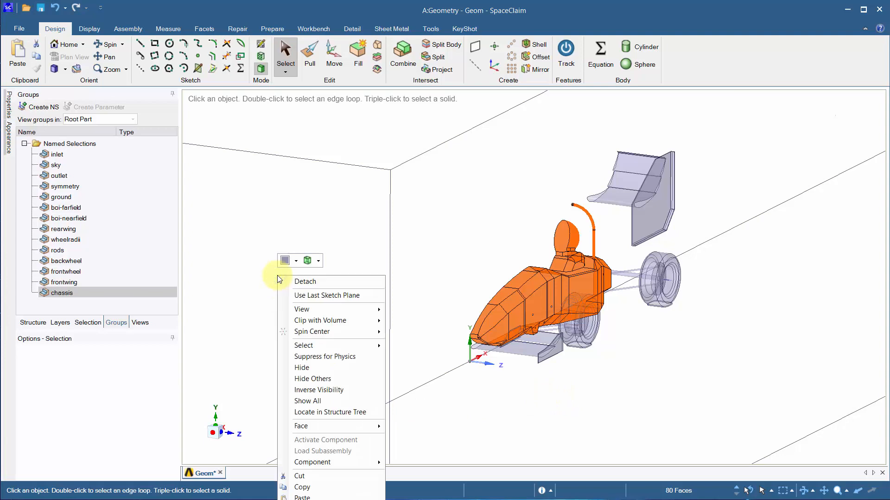